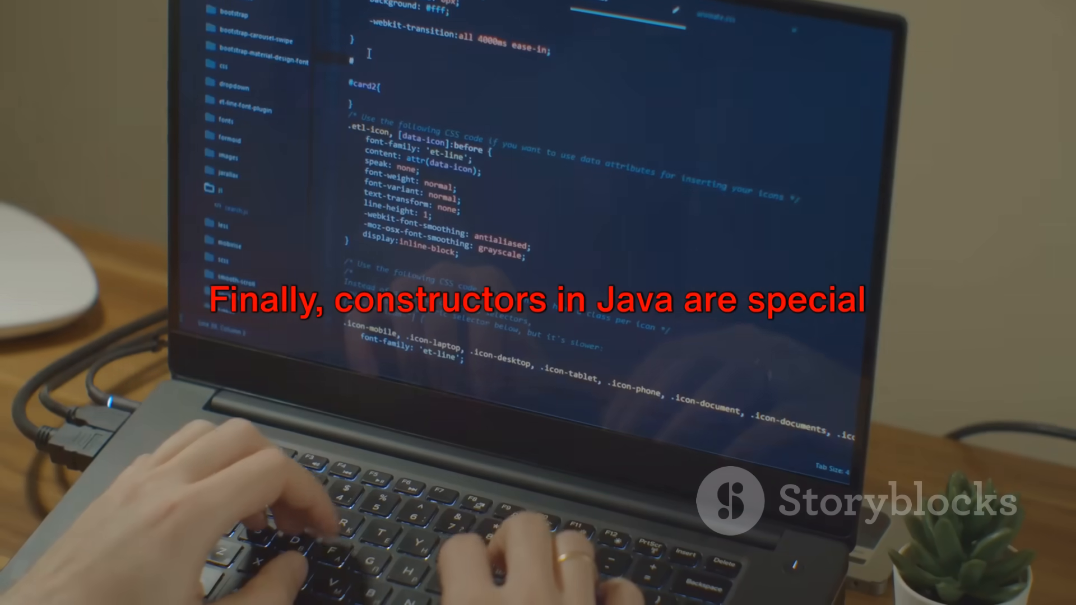
type("#cd")
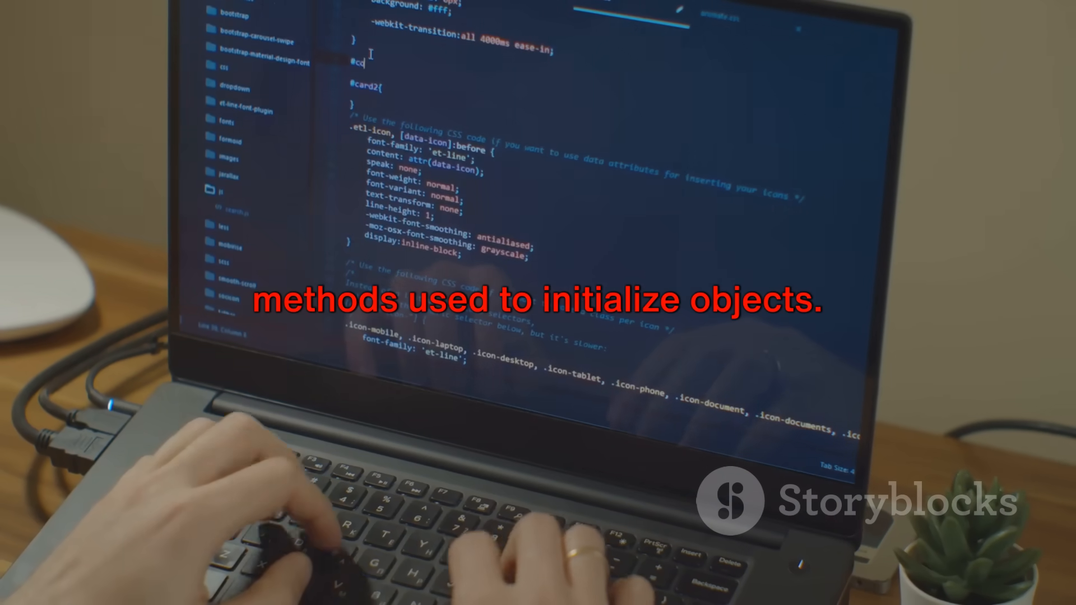
type("ntain")
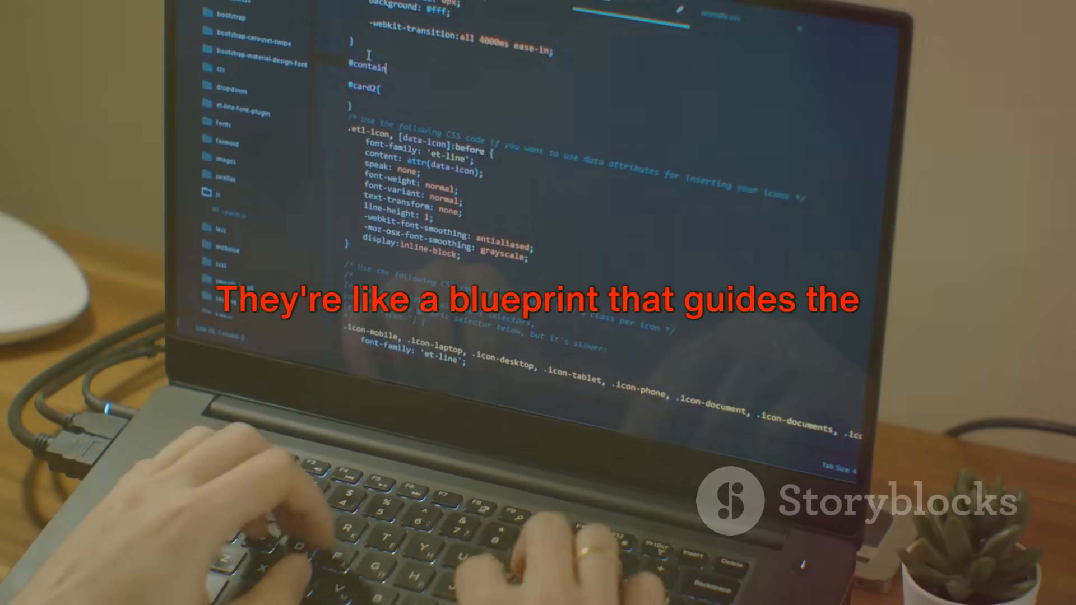
type("{}")
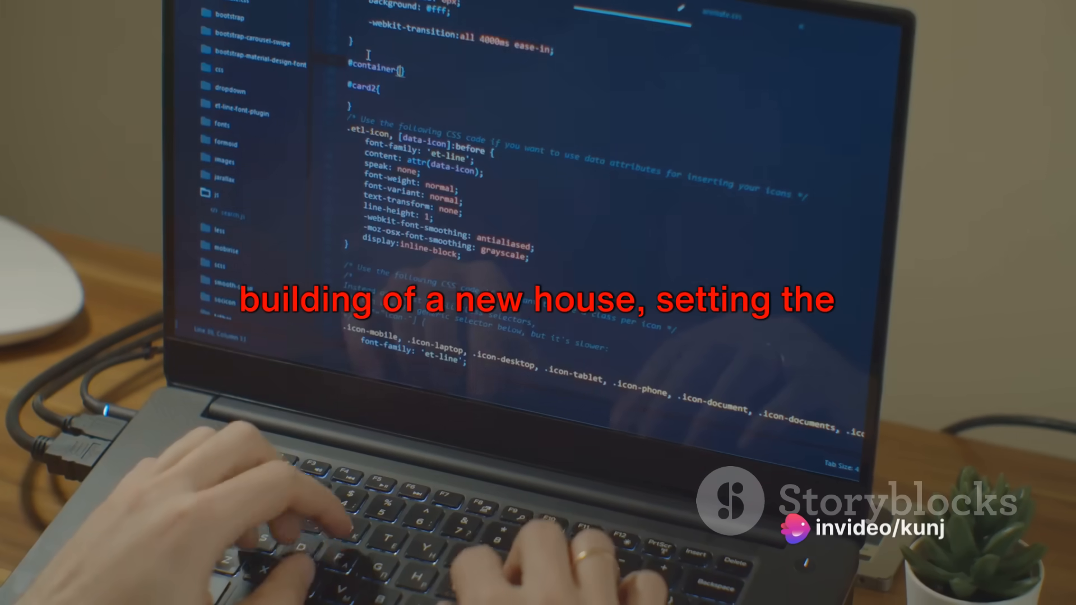
type("background:")
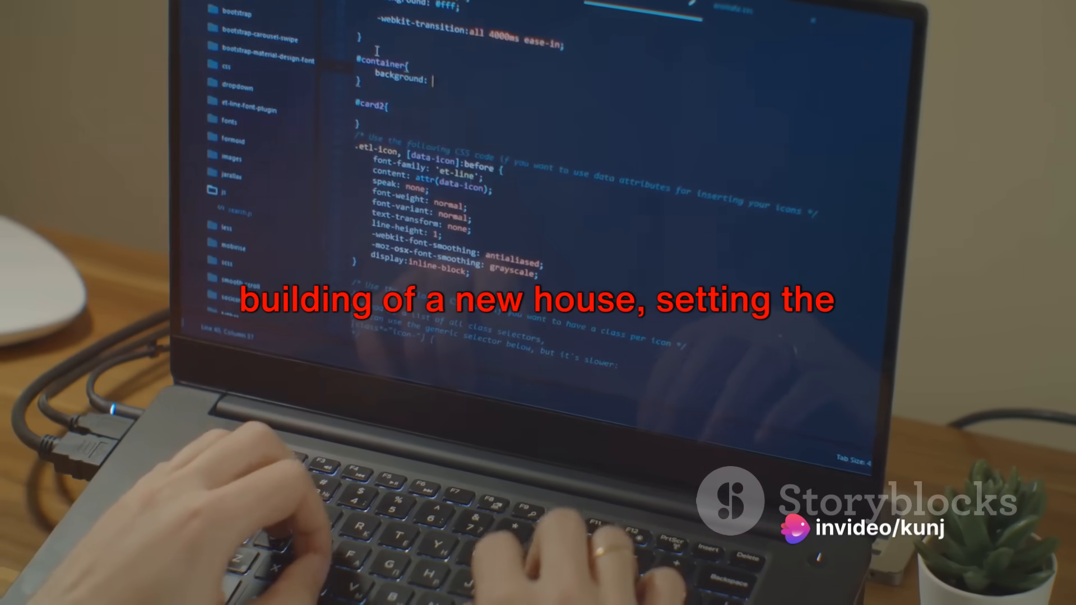